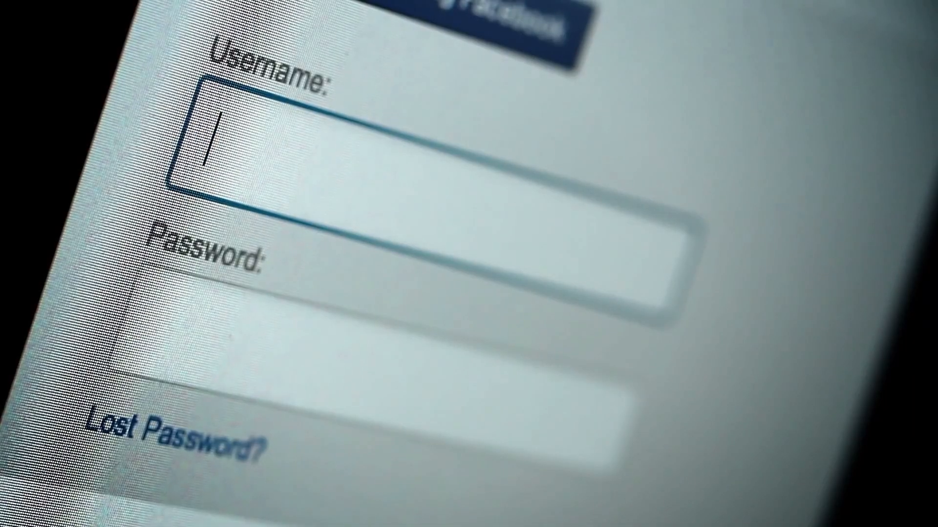
pyautogui.write('fre')
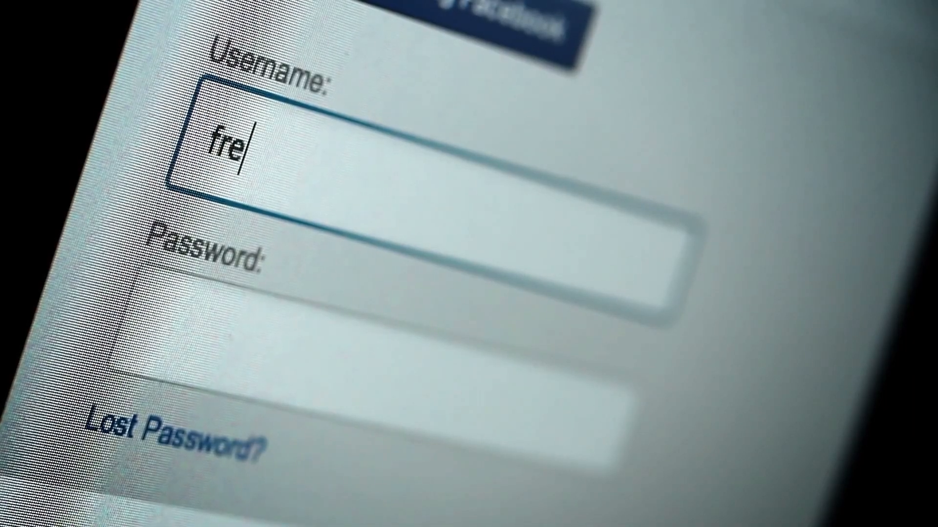